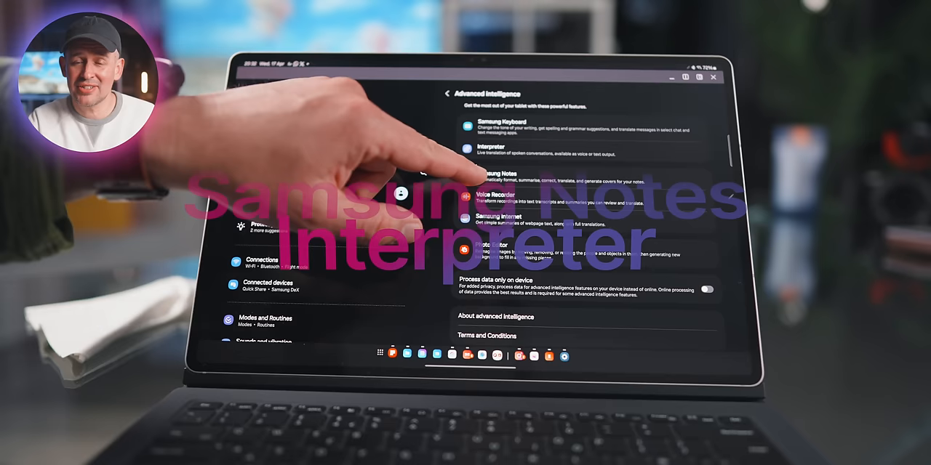
Show Galaxy AI's Summarize prompt in Samsung Internet and the writing-assist options on selected note text
left_click(494, 174)
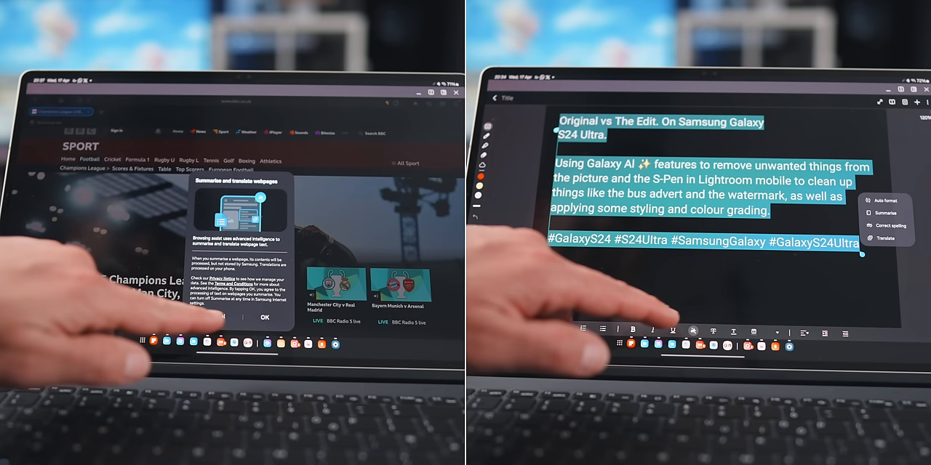
left_click(265, 317)
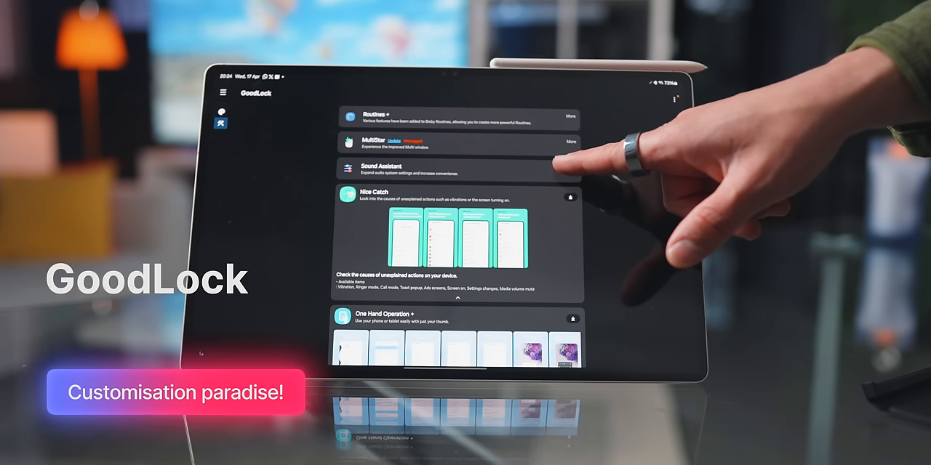
Scroll GoodLock's module list down to One Hand Operation+ and RegiStar
scroll("down", 3)
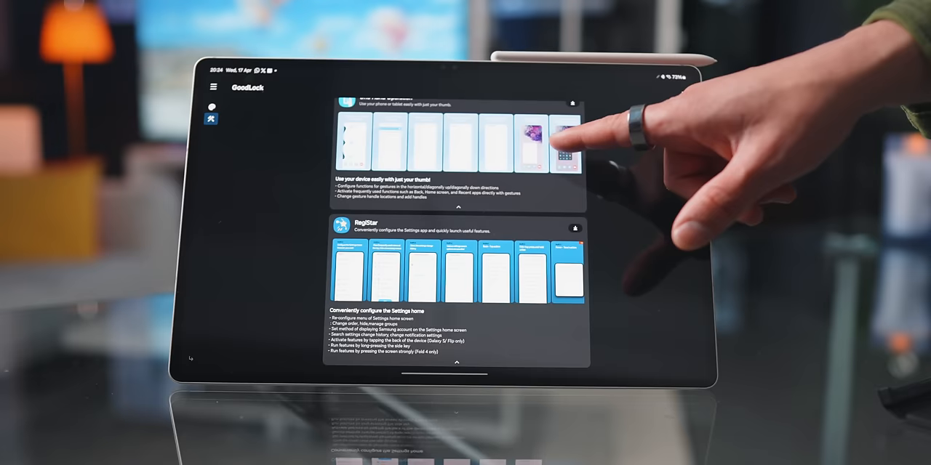